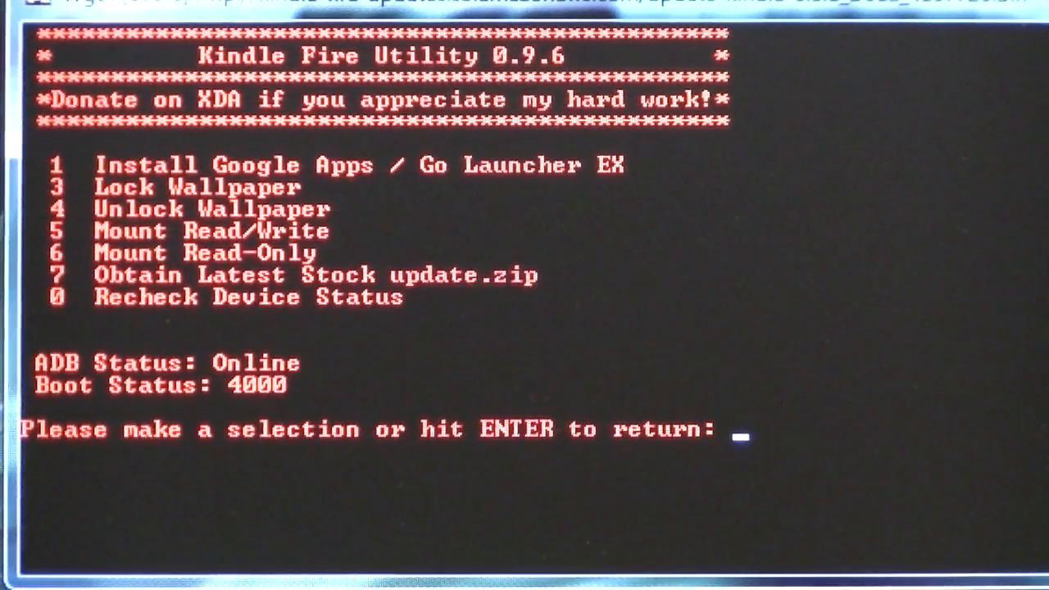
Step: Choose option 1 to install Google Apps and Go Launcher EX
text(1)
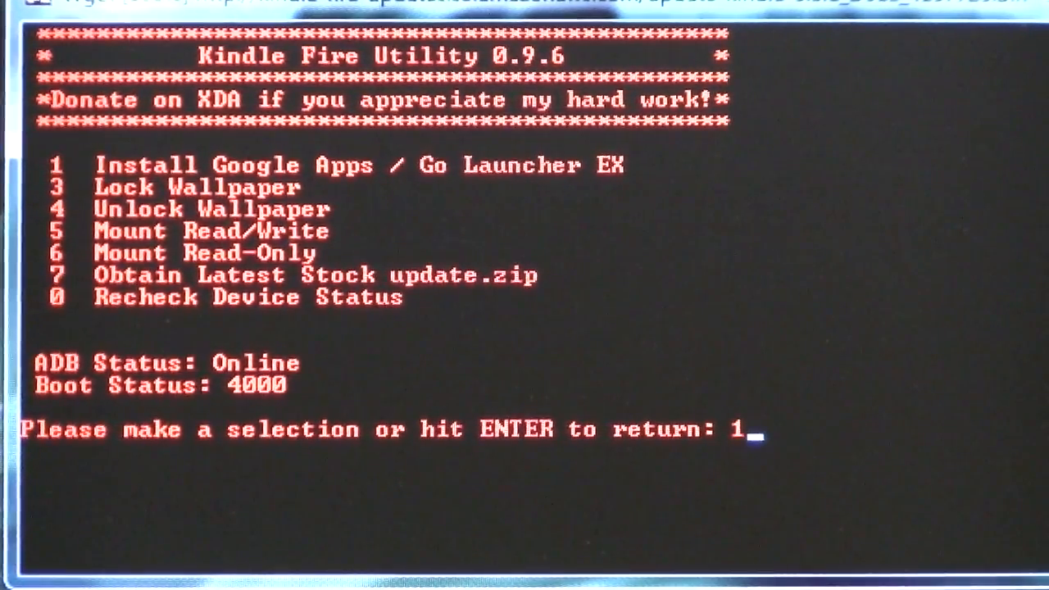
key(Return)
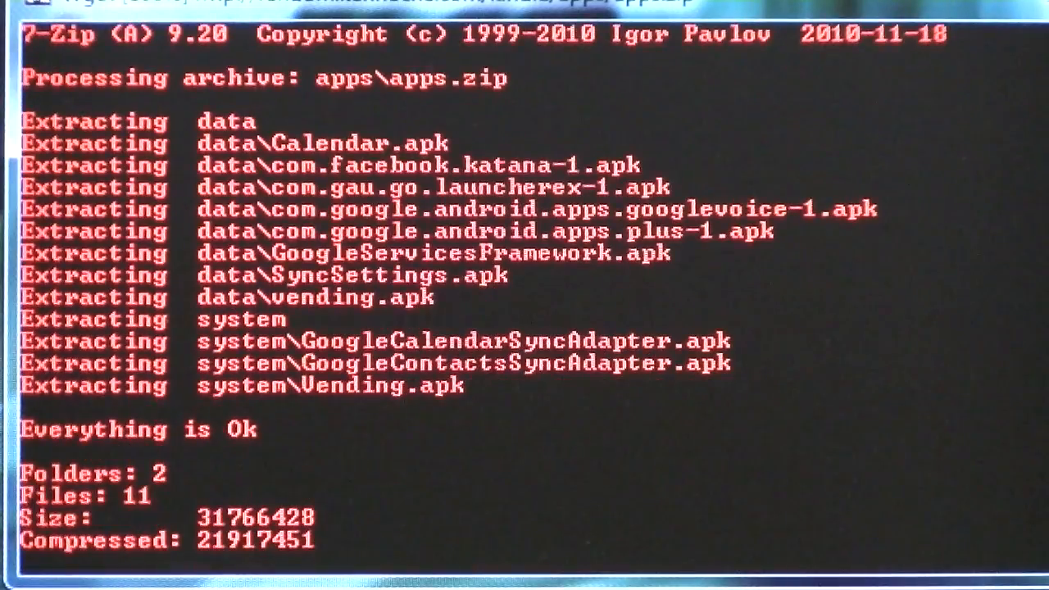
Step: Scroll the console to follow the apps.zip extraction until 'Everything is Ok'
scroll(down, 3)
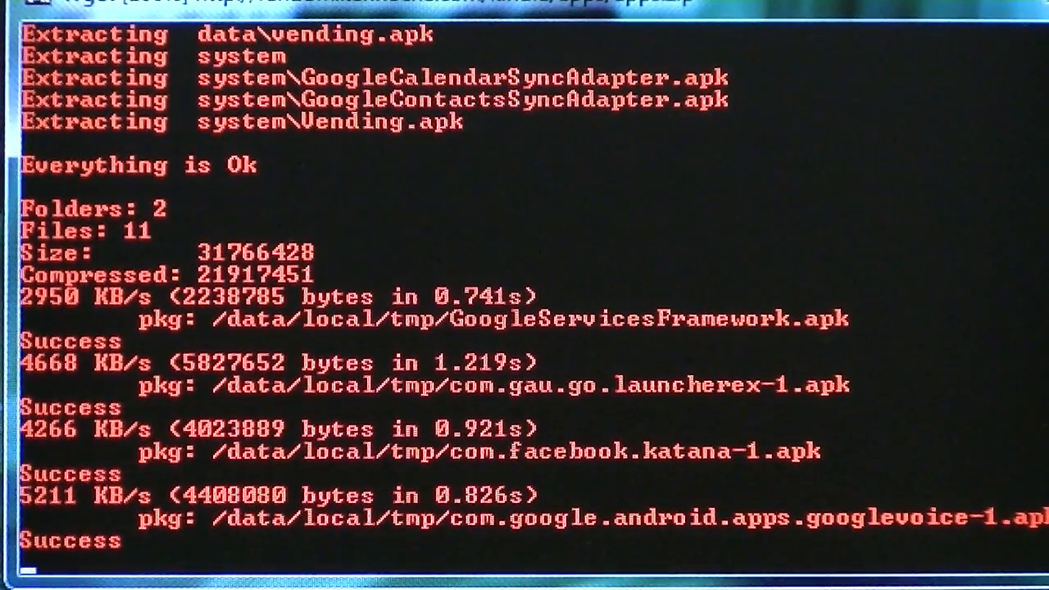
Step: Scroll the console to follow each APK push until the 'All Done!' banner appears
scroll(down, 3)
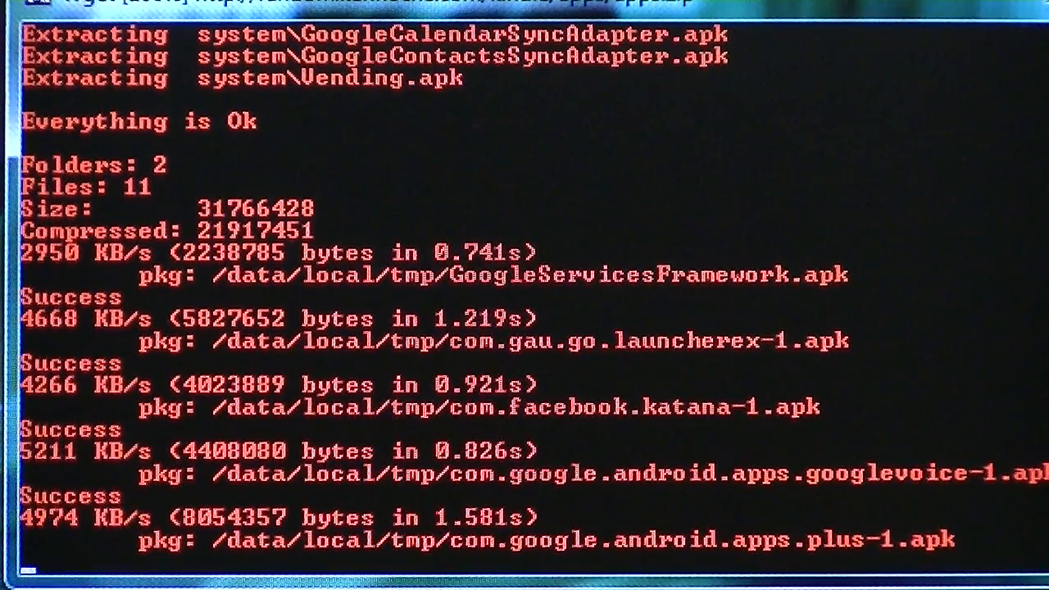
scroll(down, 3)
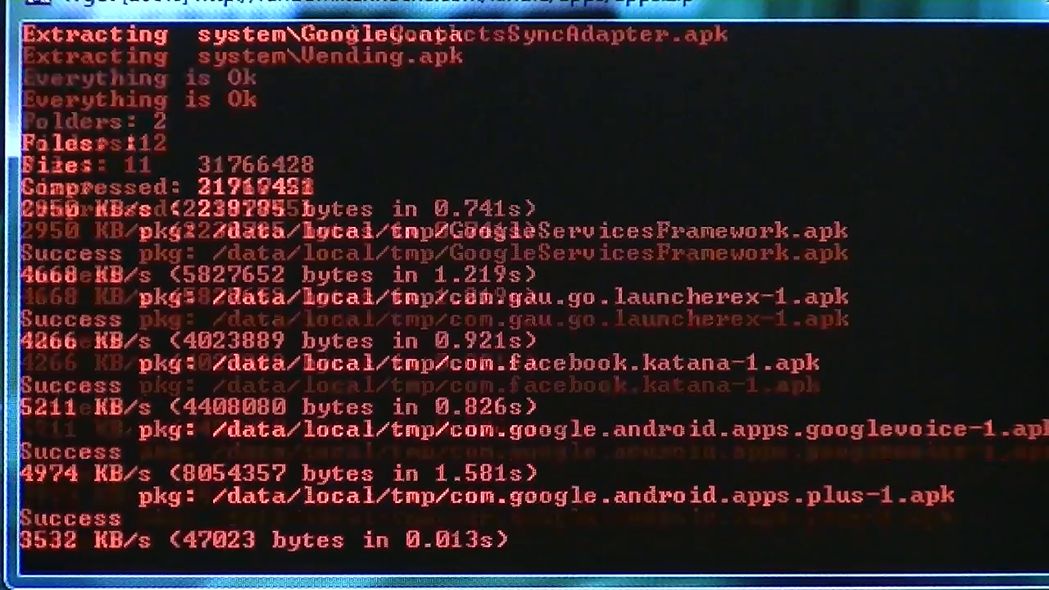
scroll(down, 3)
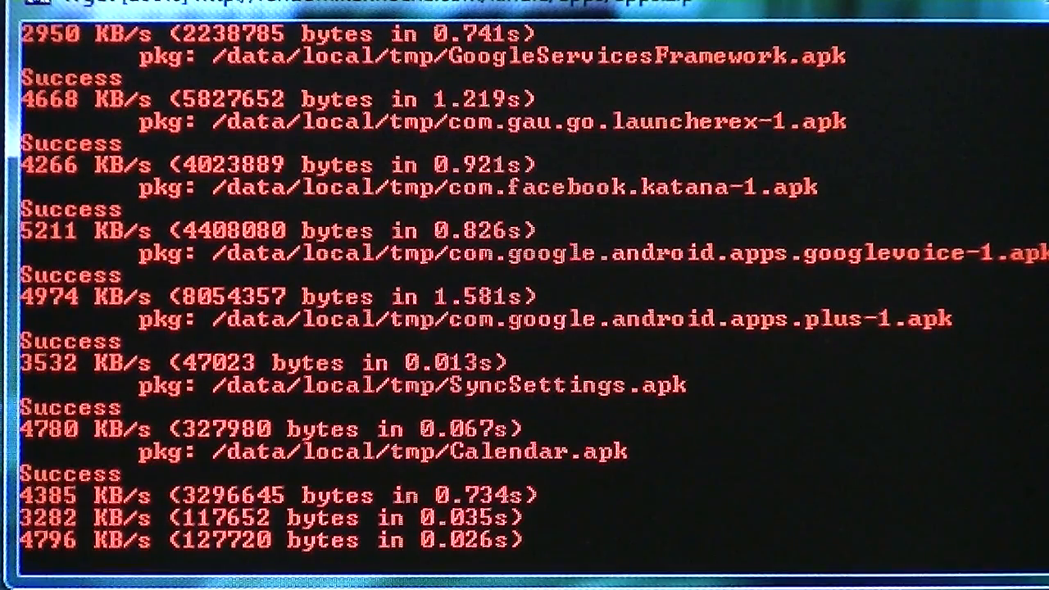
scroll(down, 3)
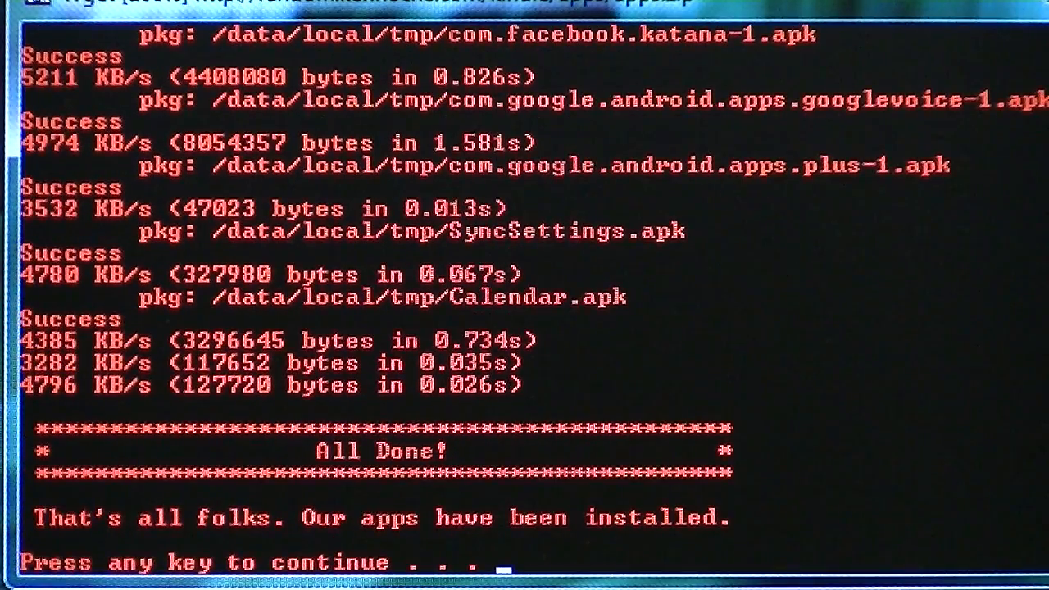